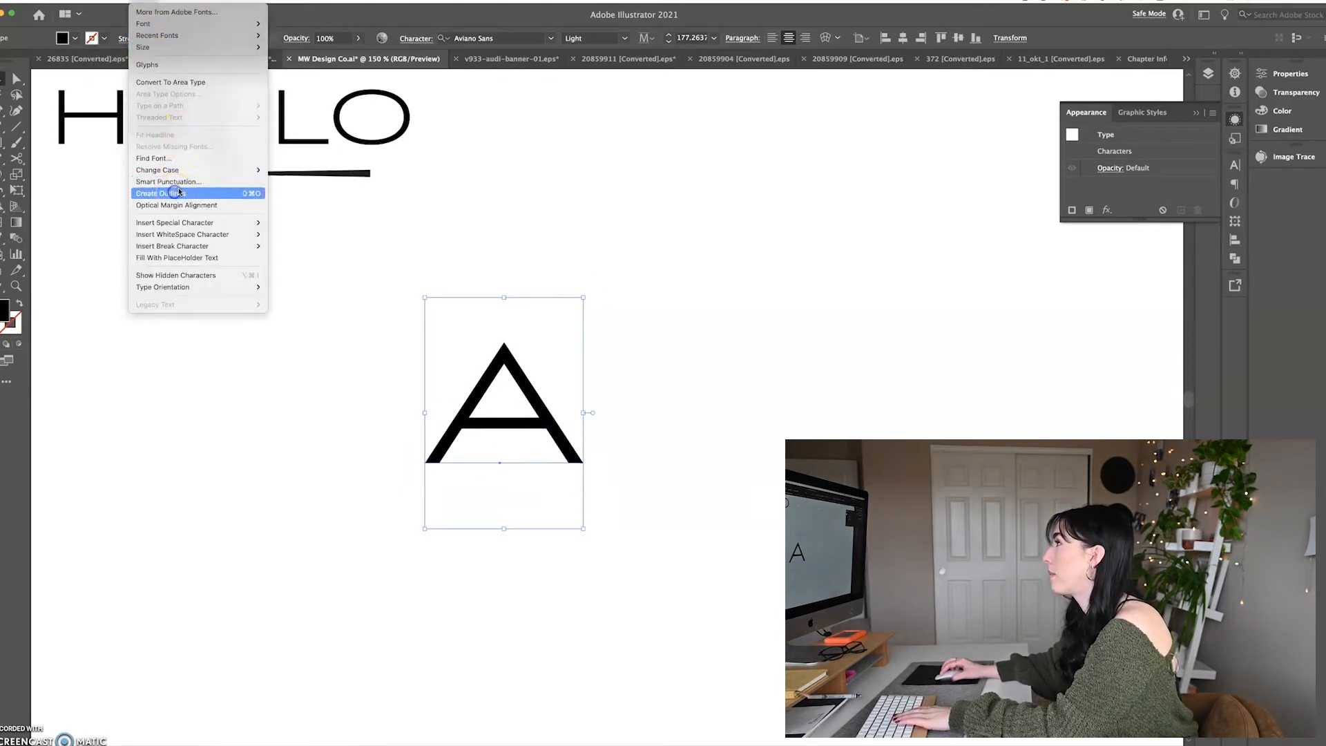
# Convert the letter A to outlines and remove its crossbar, leaving an inverted V.
pyautogui.click(157, 193)
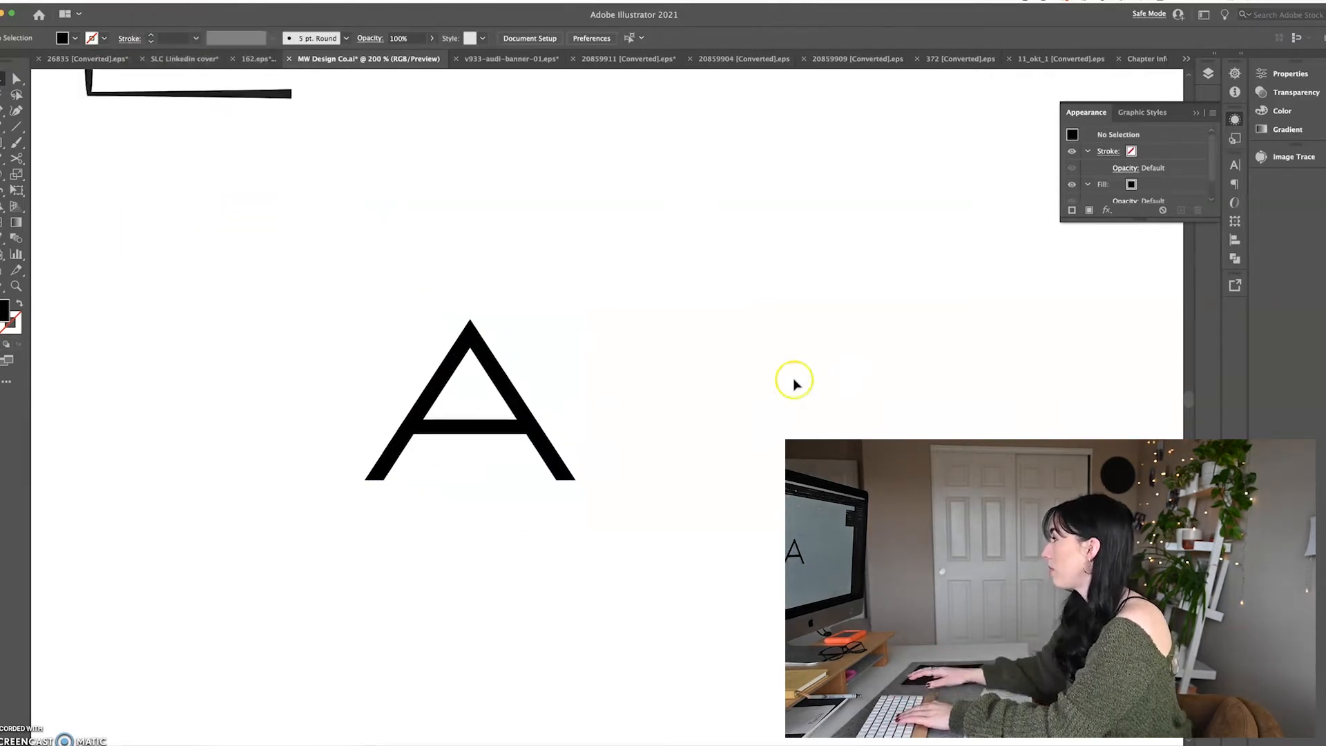
pyautogui.click(470, 402)
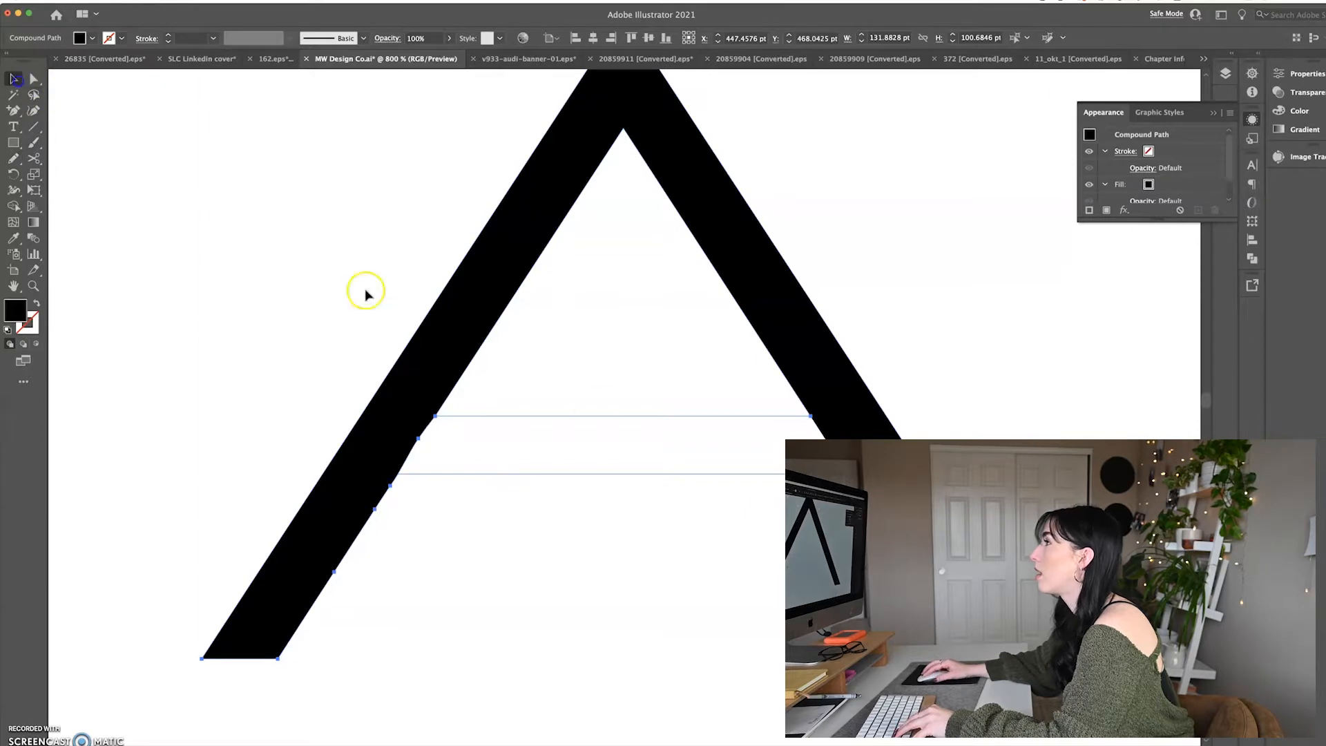
pyautogui.click(1041, 351)
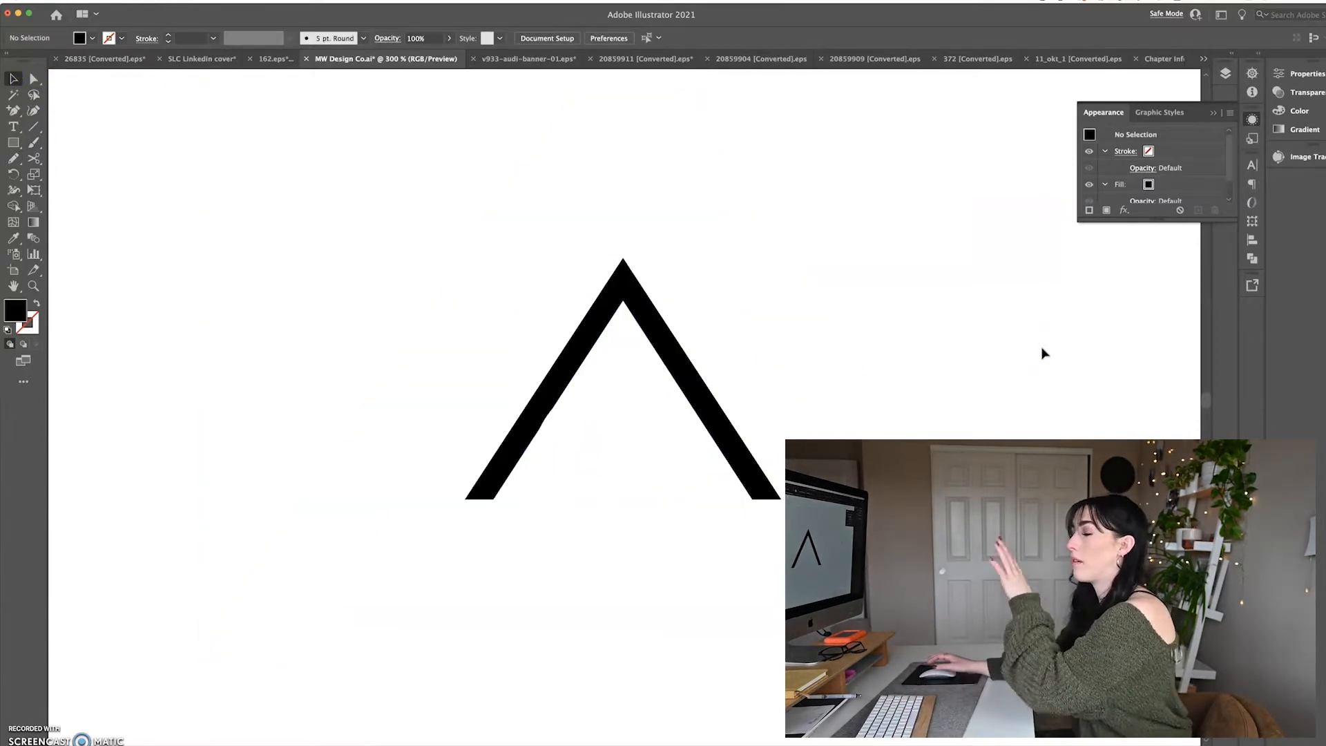
pyautogui.moveTo(152, 210)
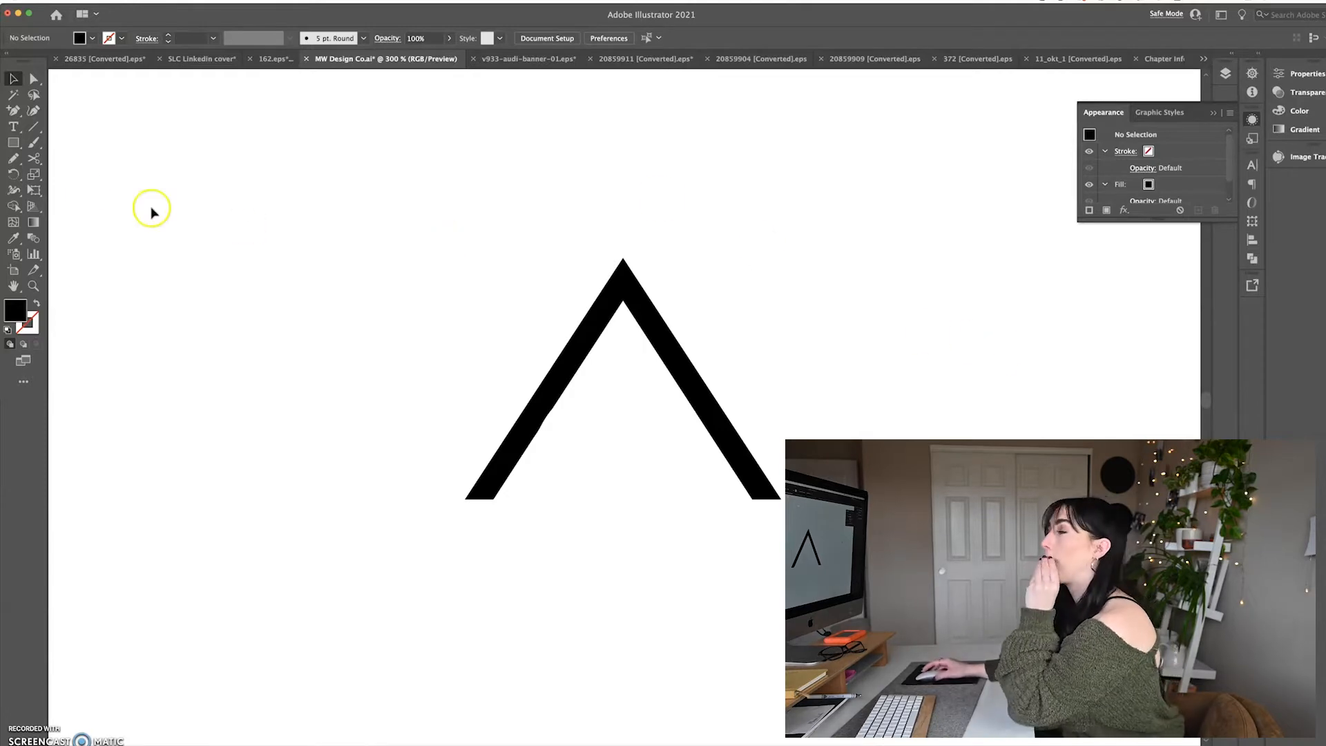
pyautogui.moveTo(18, 159)
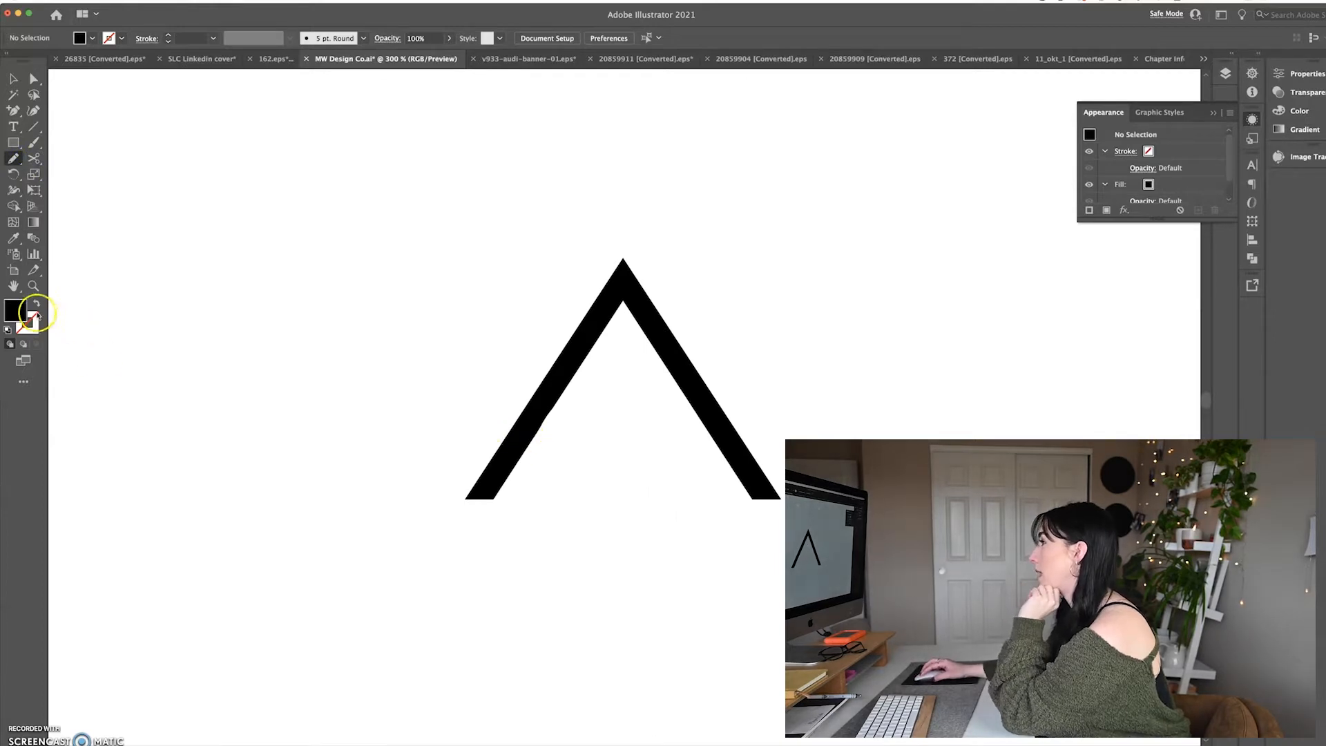
# Draw a wavy no-fill black crossbar and shape its swelling, tapering stroke width.
pyautogui.click(27, 319)
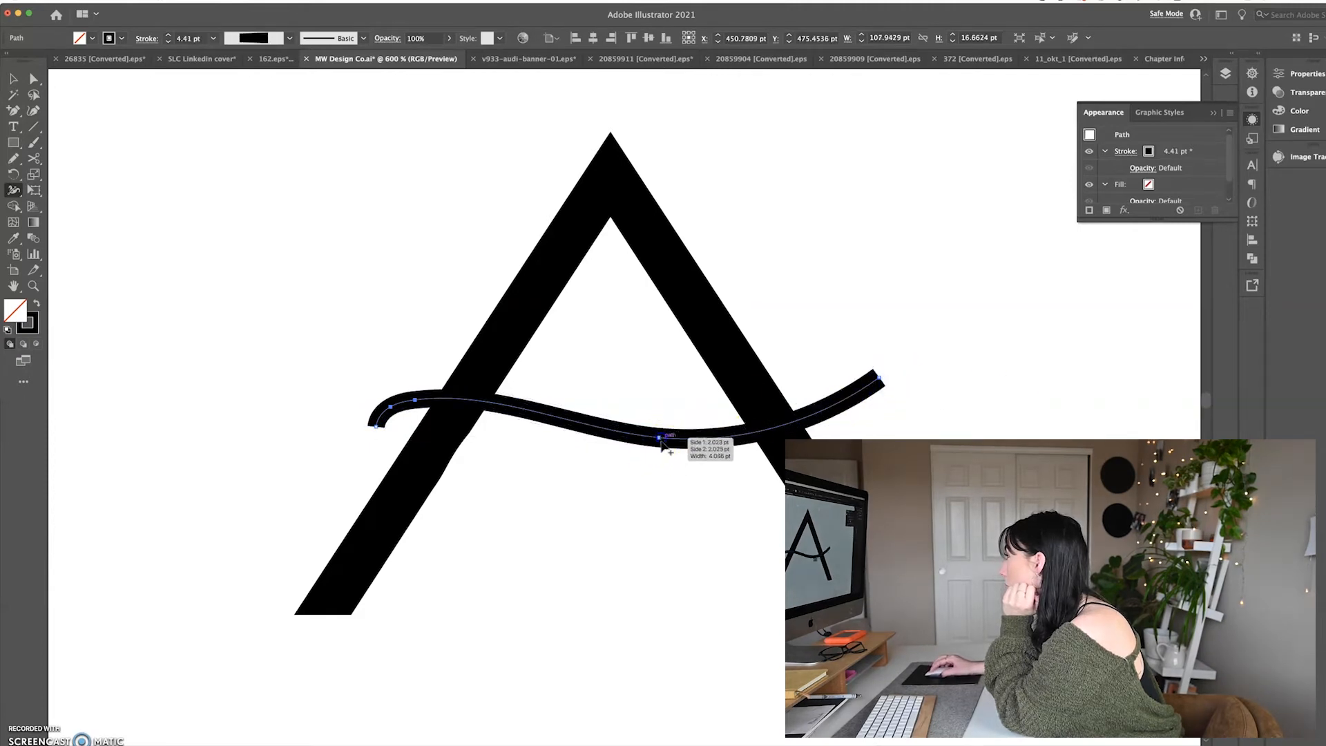
pyautogui.moveTo(494, 446)
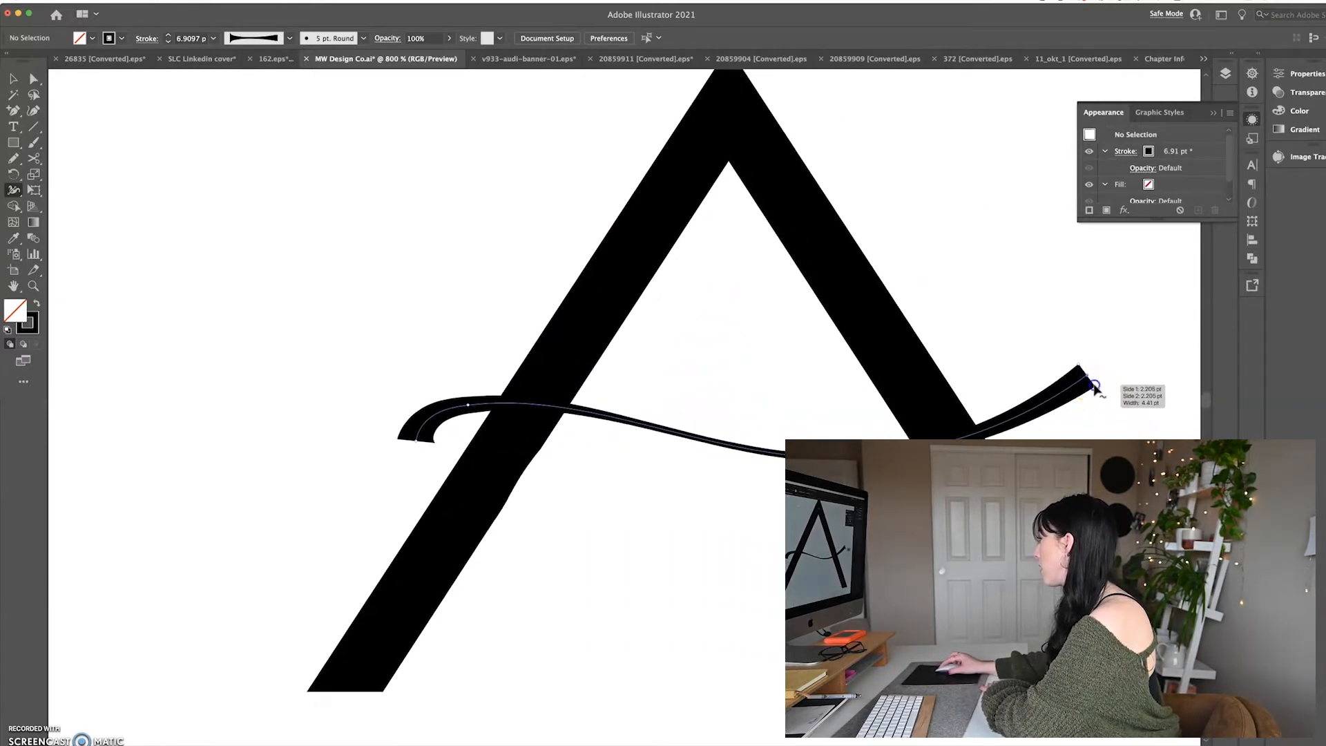
pyautogui.click(144, 47)
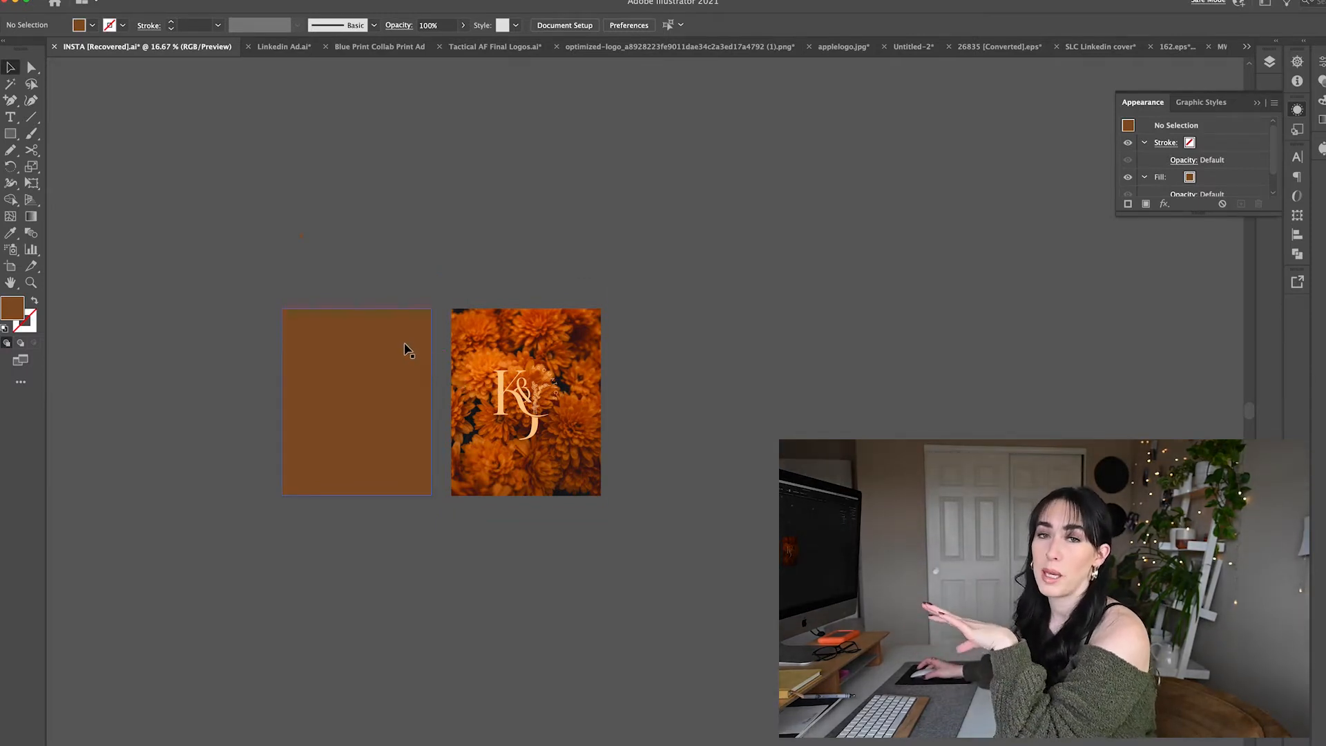
# Select the orange placeholder panel in the INSTA post document.
pyautogui.click(524, 402)
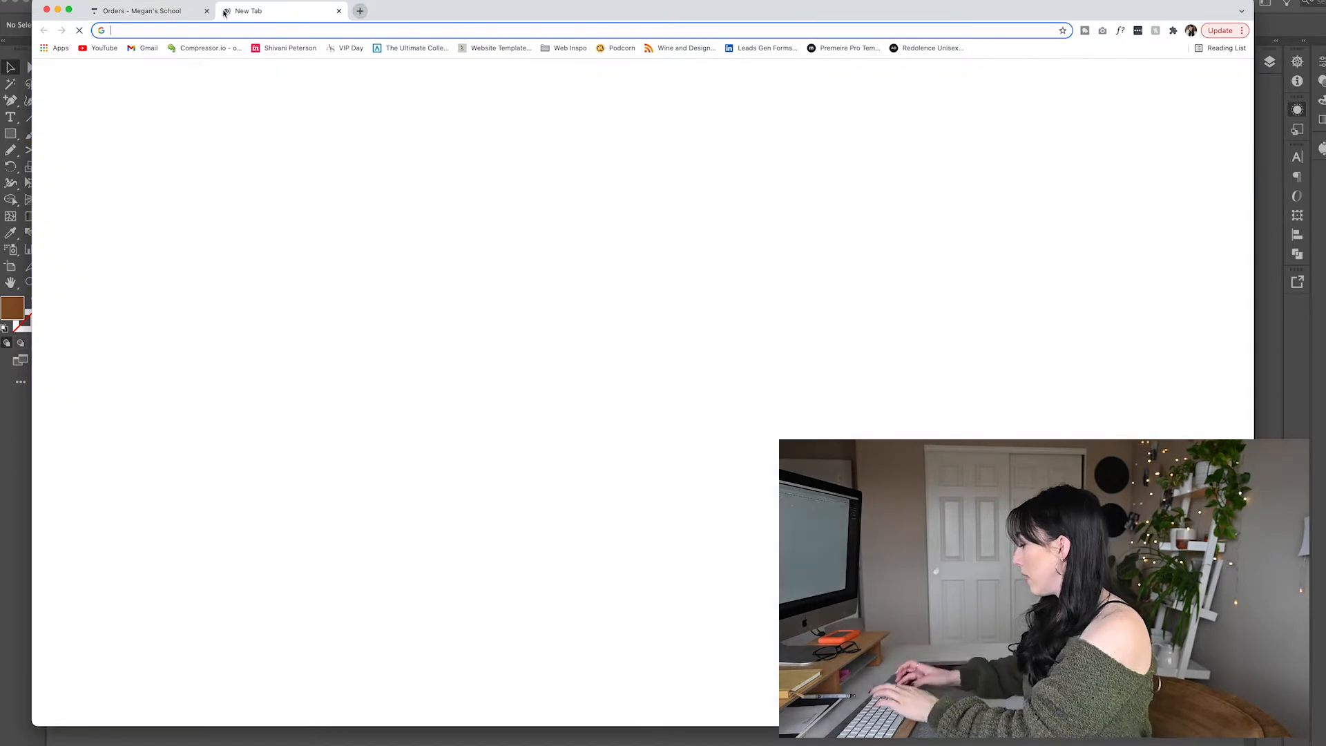
# Go to pinterest.com's home feed and open the retrospective shadow-art pin.
pyautogui.write('pinterest.com/business/hub/')
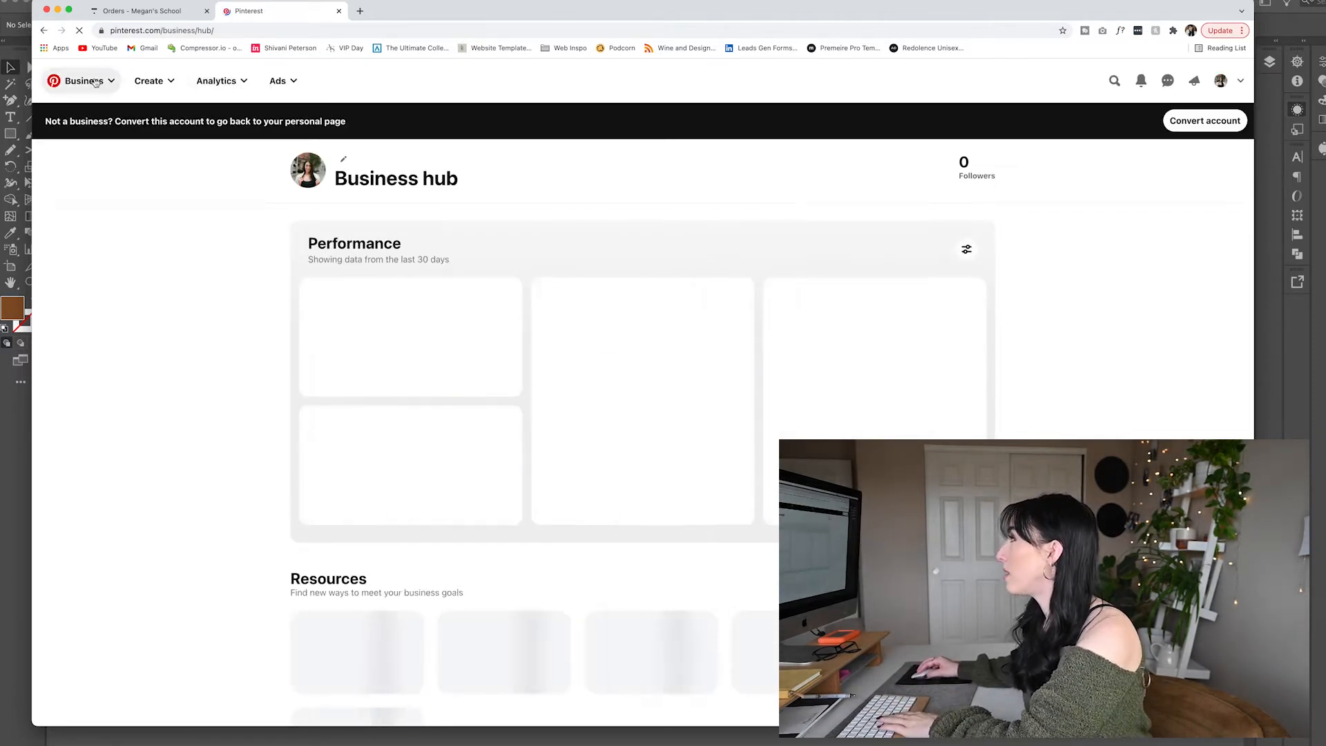
pyautogui.click(54, 80)
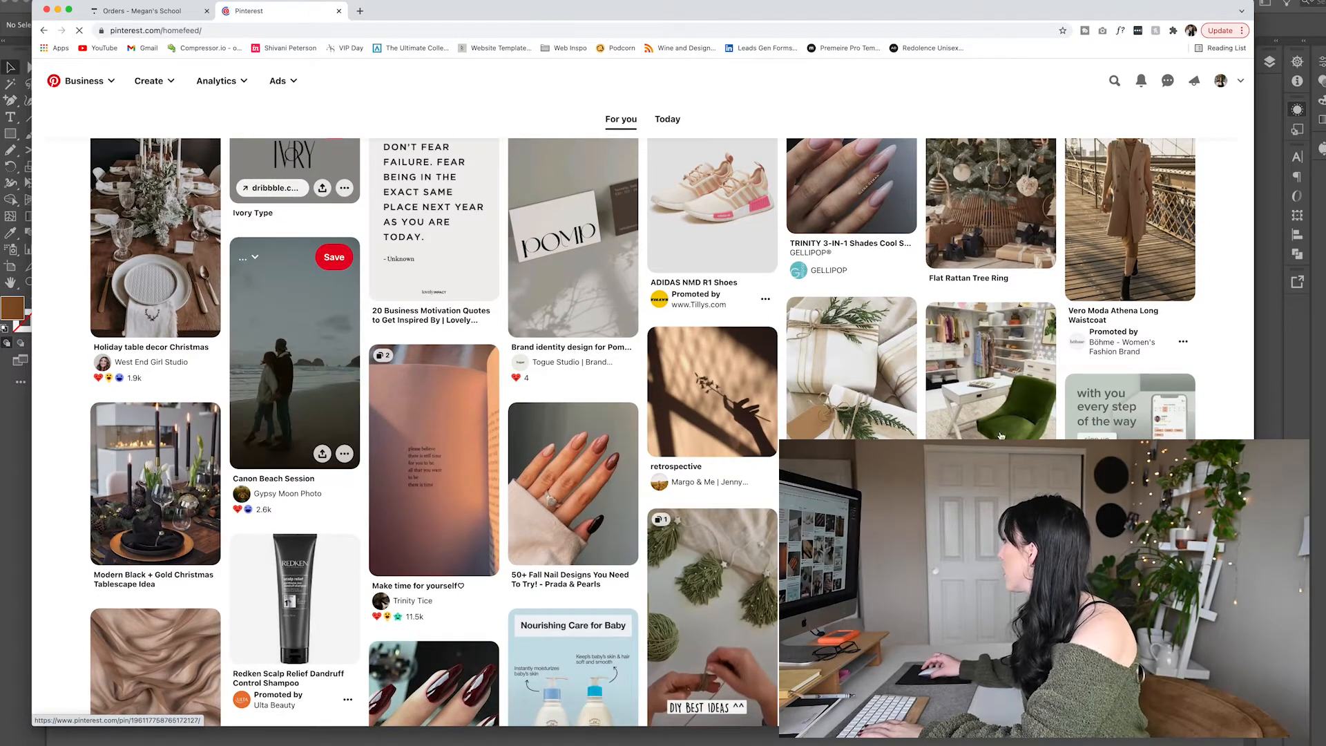
pyautogui.scroll(-3)
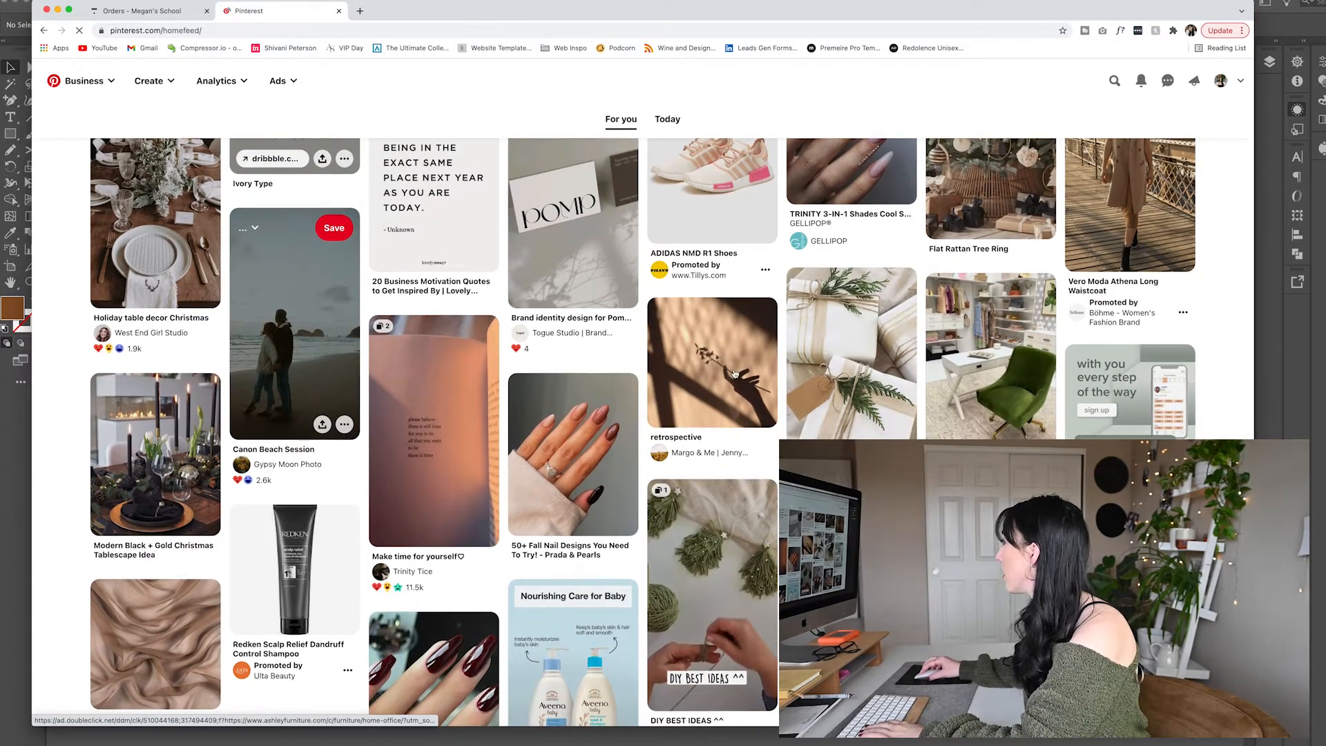
pyautogui.click(711, 360)
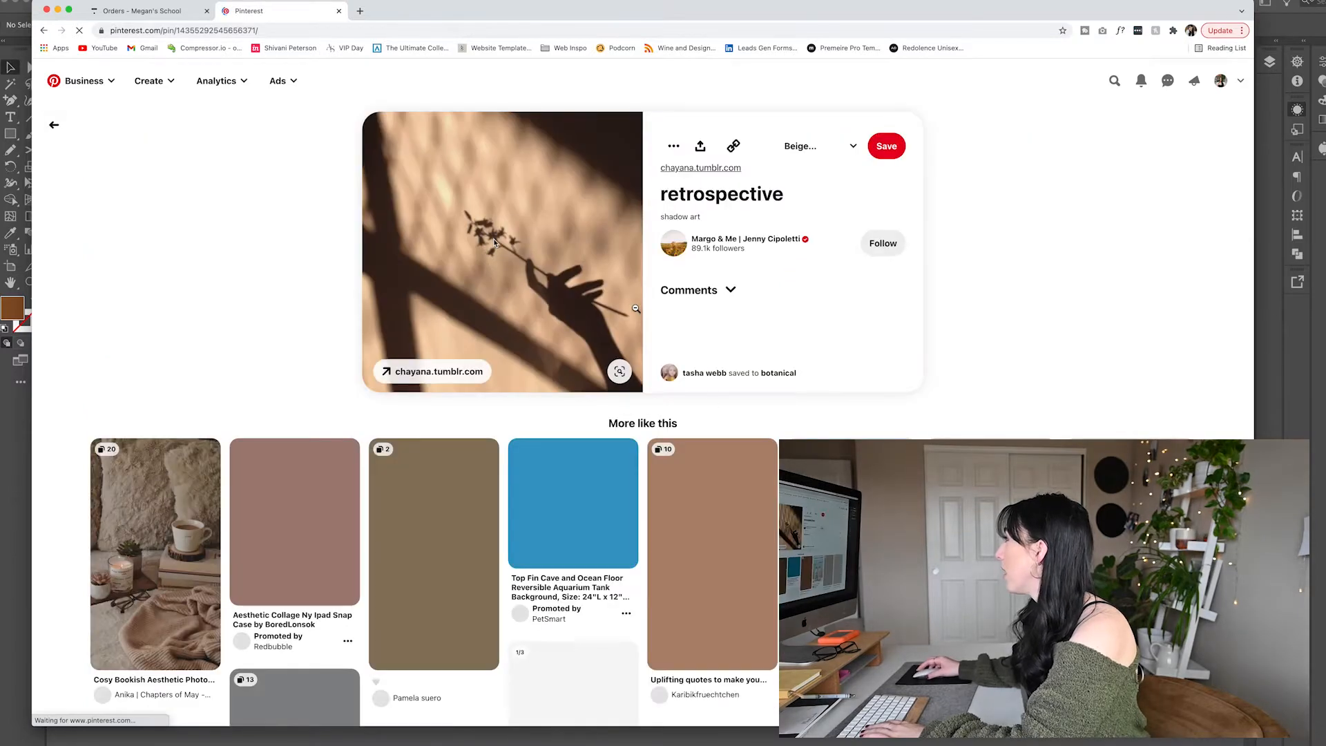
# Save the pin's shadow photo to the Documents folder.
pyautogui.click(730, 288)
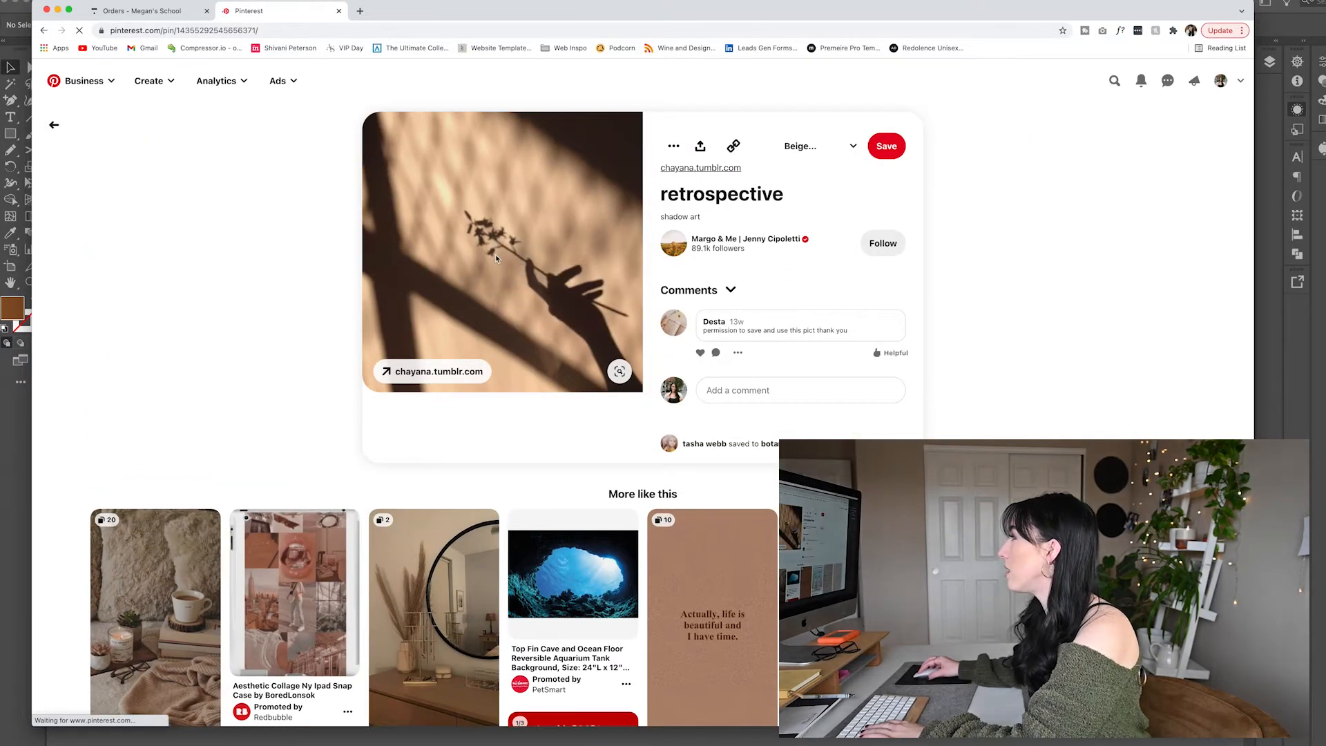
pyautogui.moveTo(493, 258)
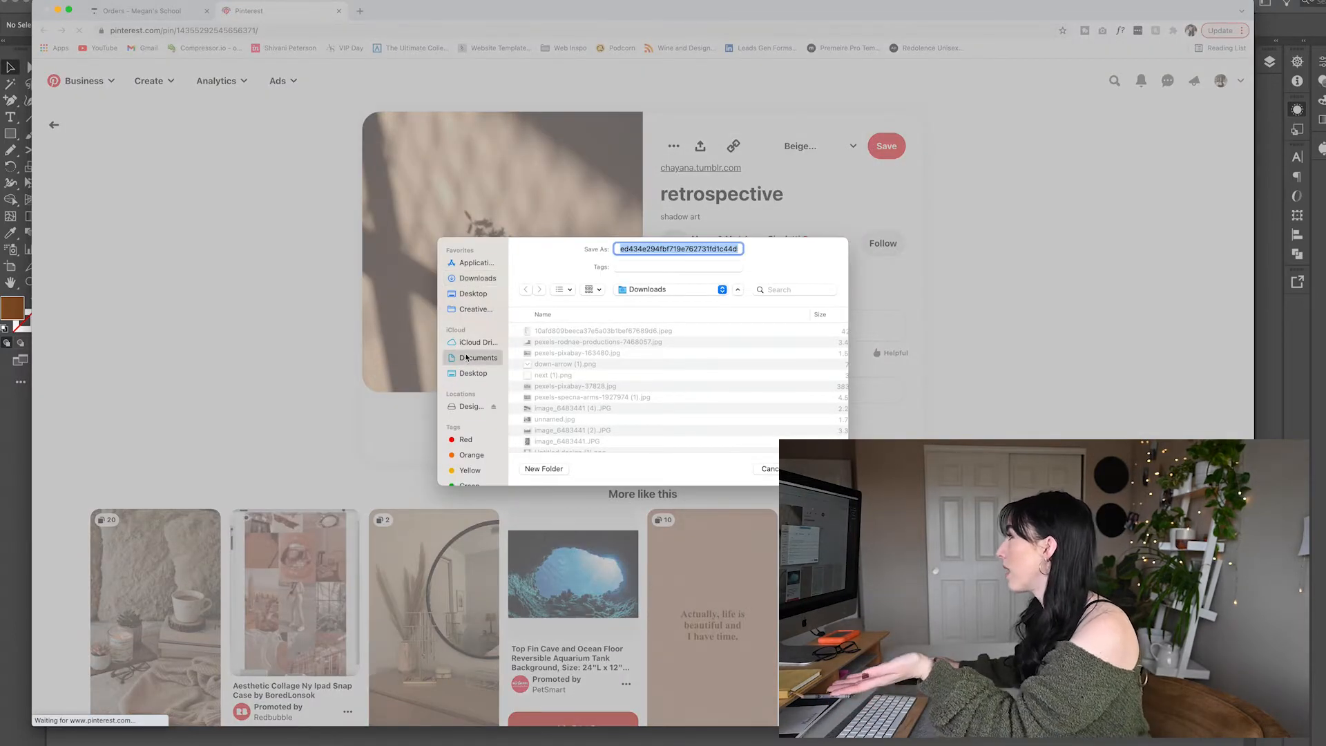
pyautogui.click(478, 357)
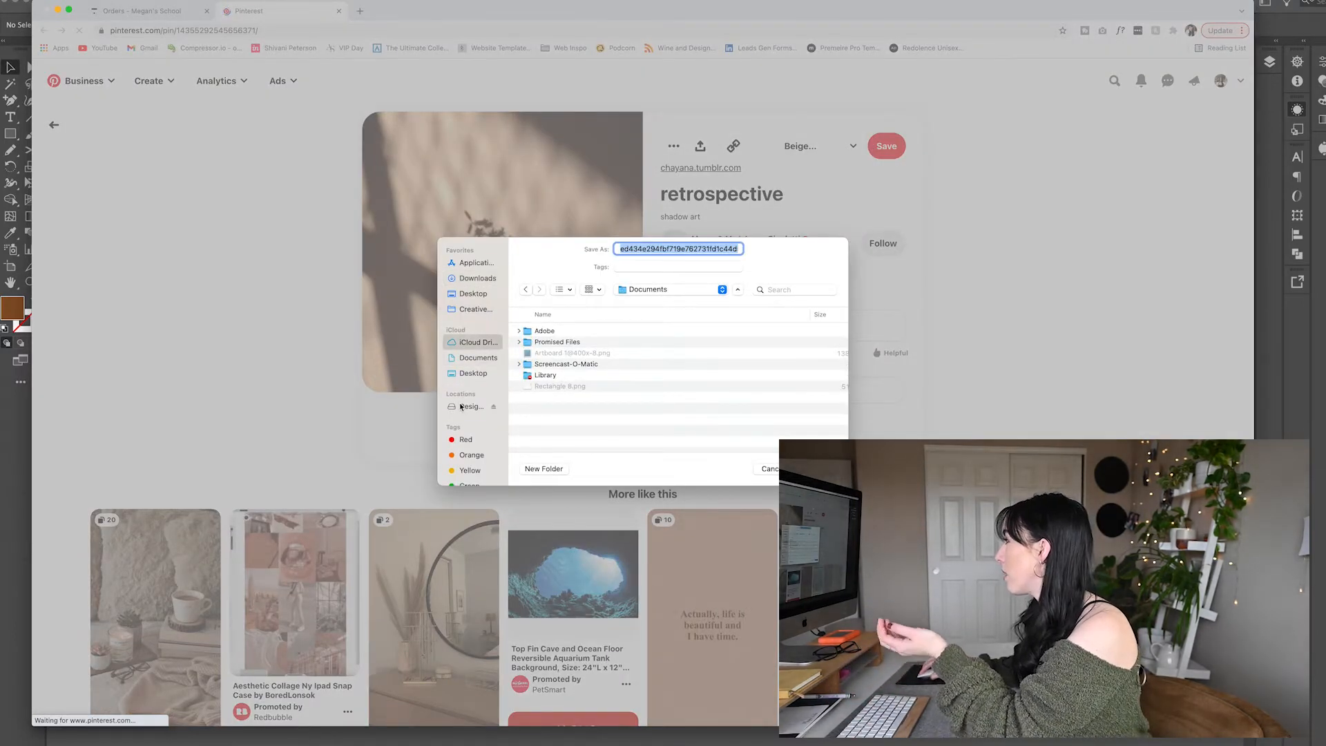
pyautogui.click(471, 406)
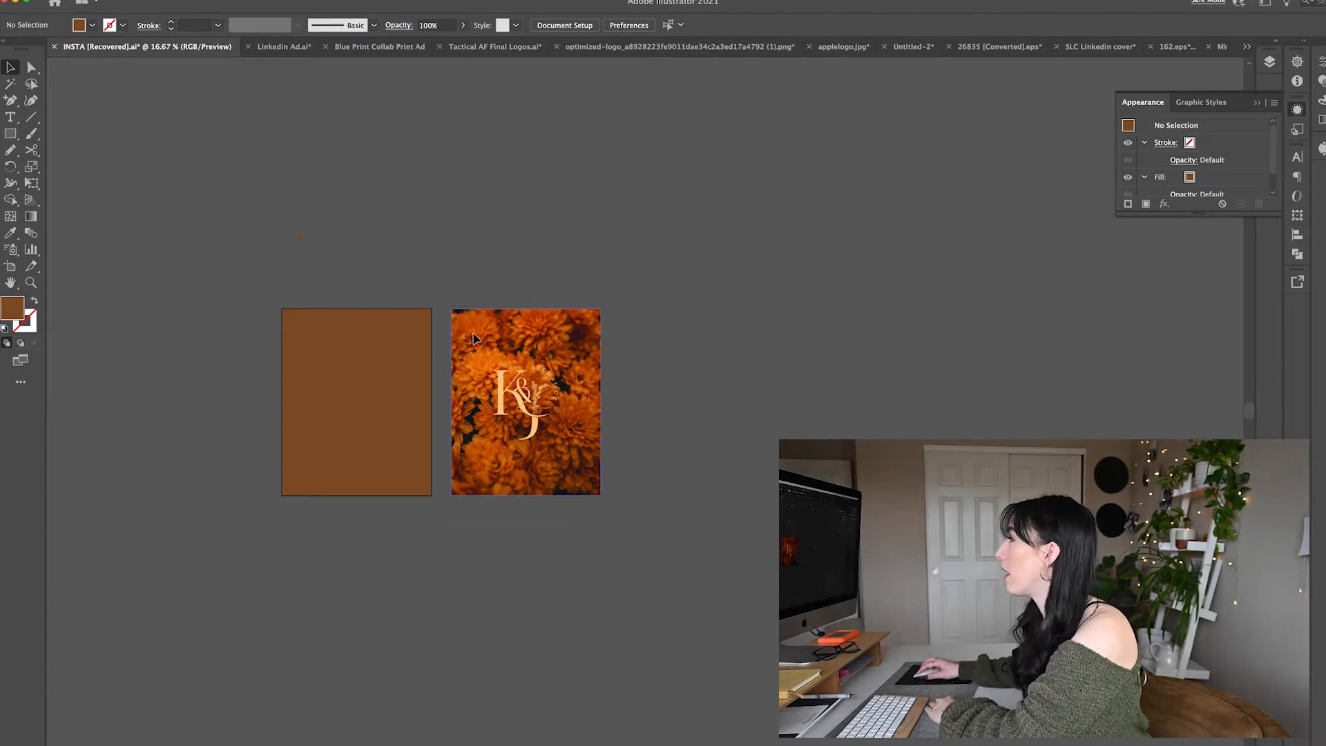
# Relink the post's flower photo to the shadow photo from the Insta Posts folder.
pyautogui.click(524, 402)
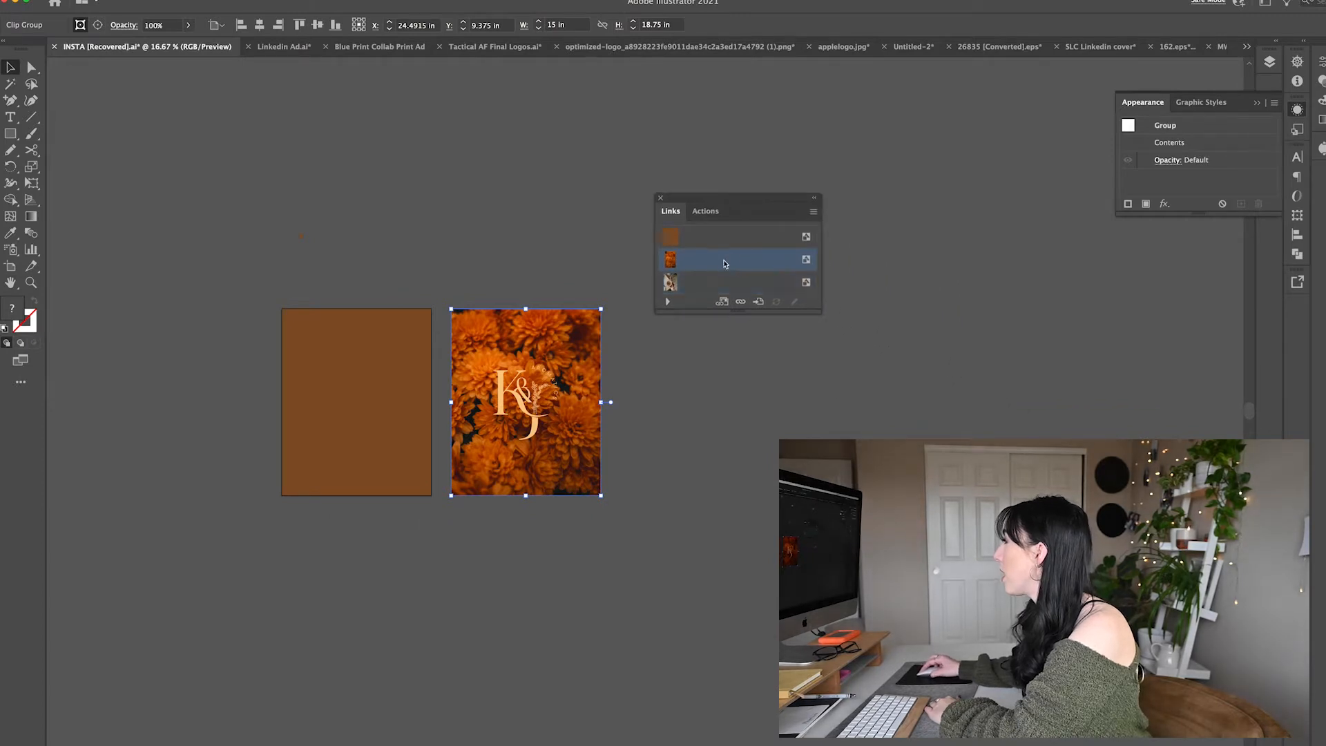
pyautogui.moveTo(740, 302)
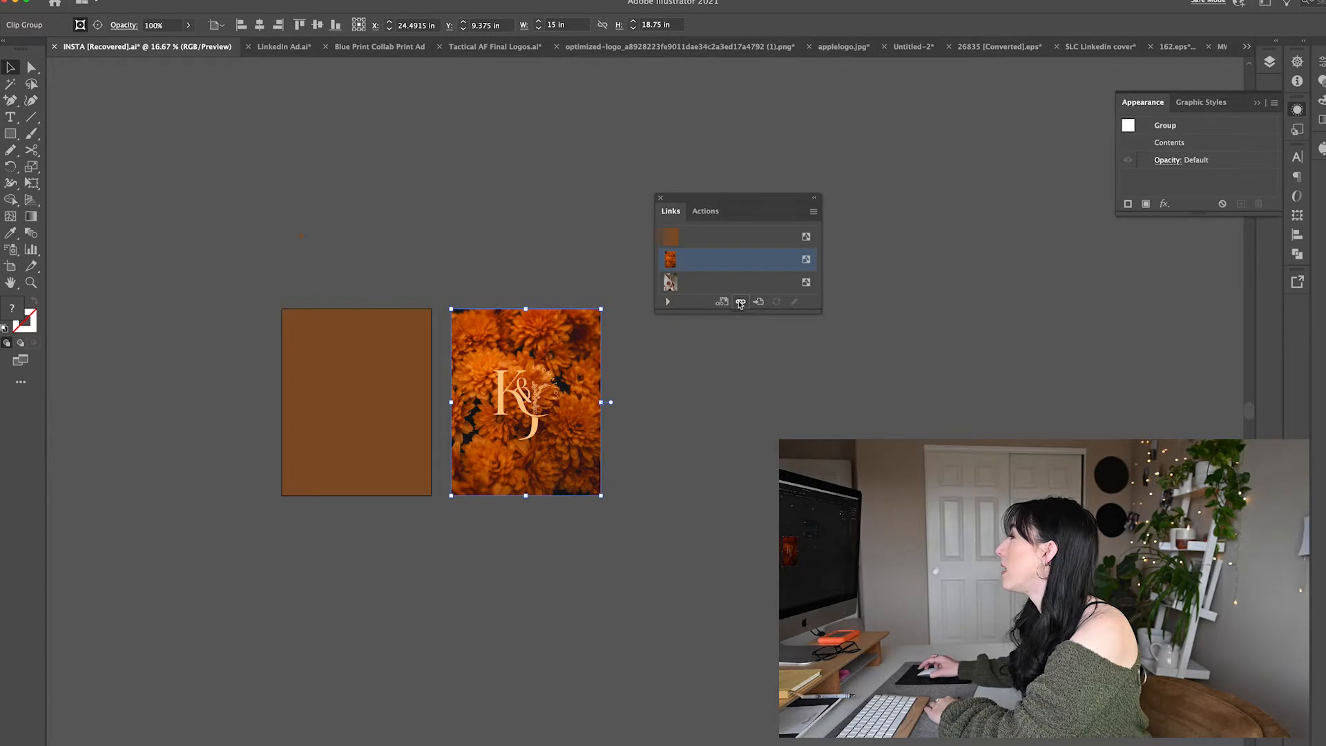
pyautogui.click(740, 302)
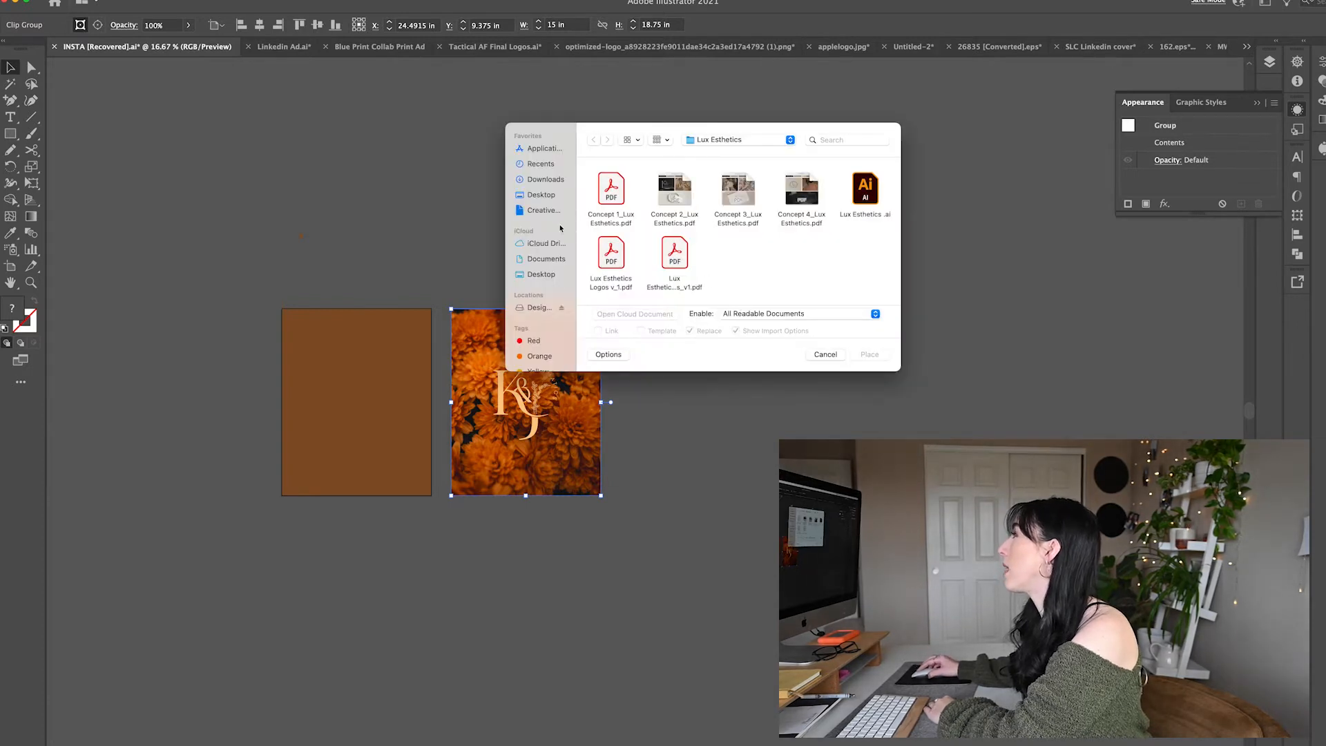
pyautogui.click(717, 140)
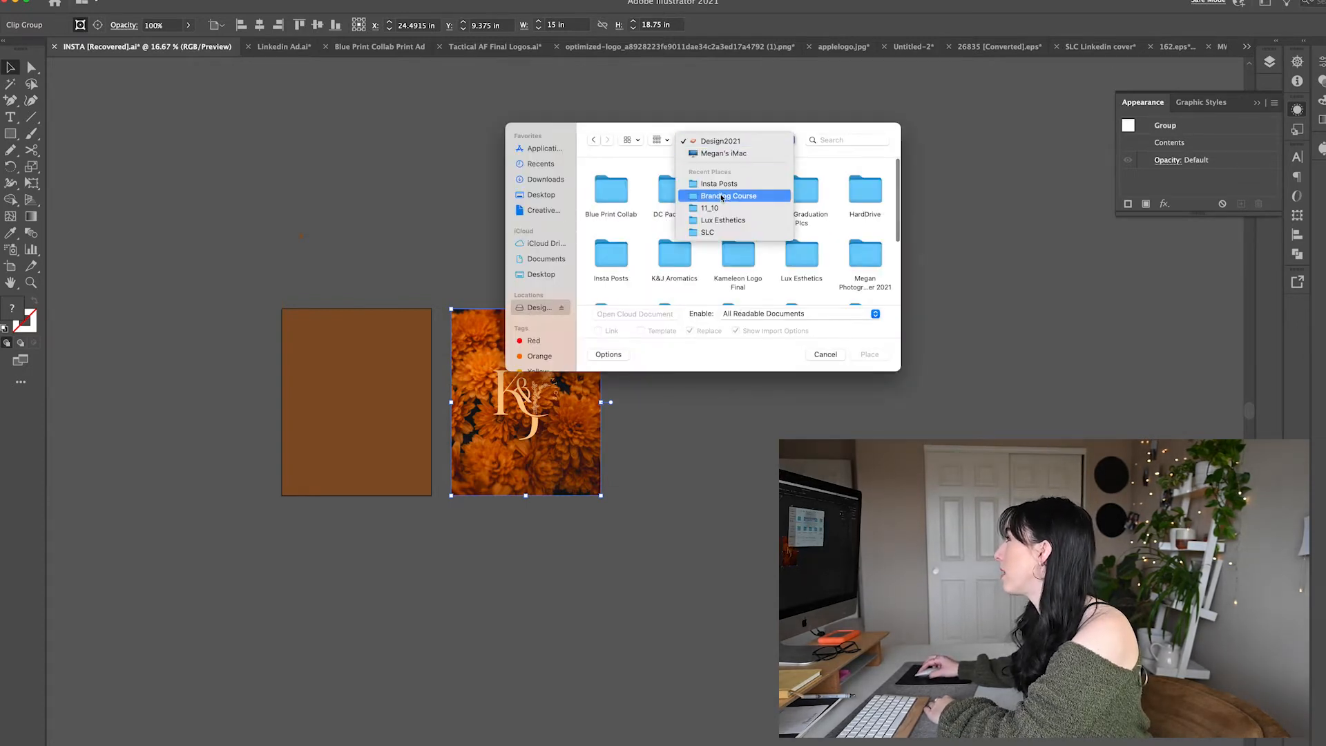
pyautogui.click(718, 183)
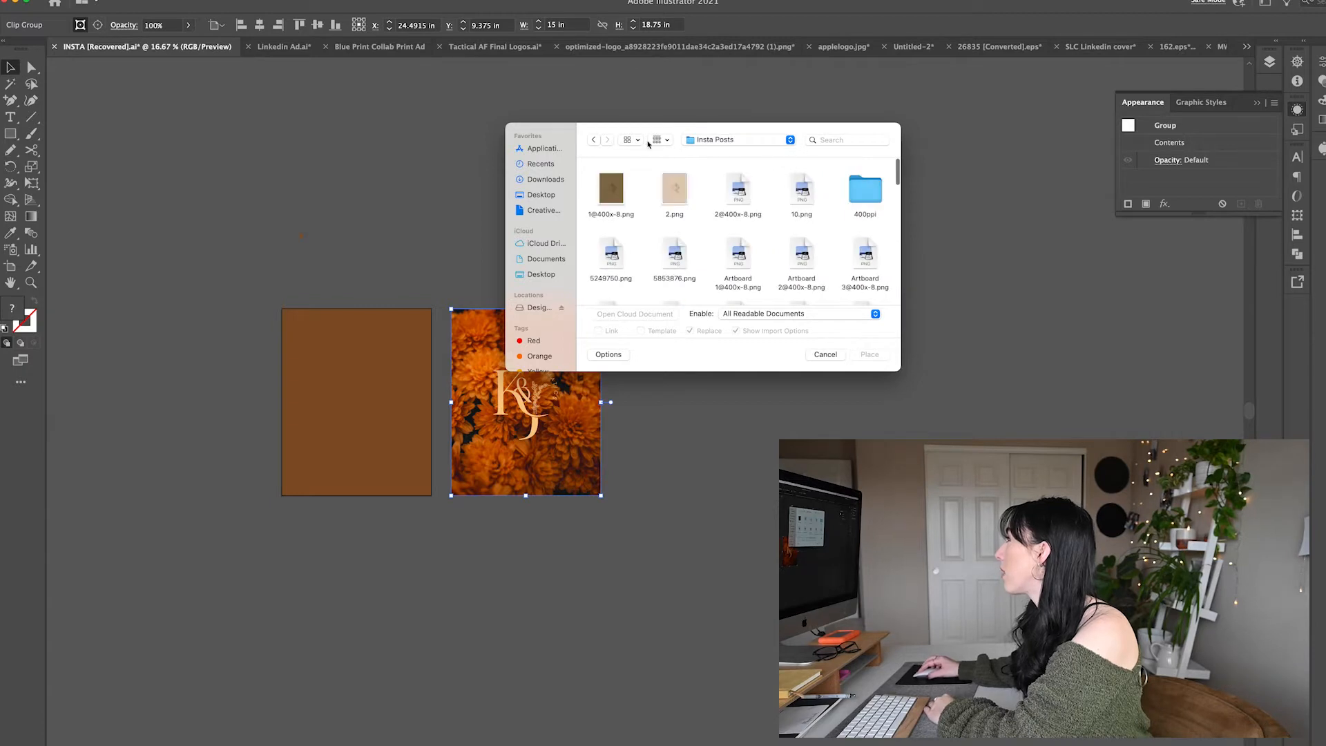
pyautogui.click(627, 139)
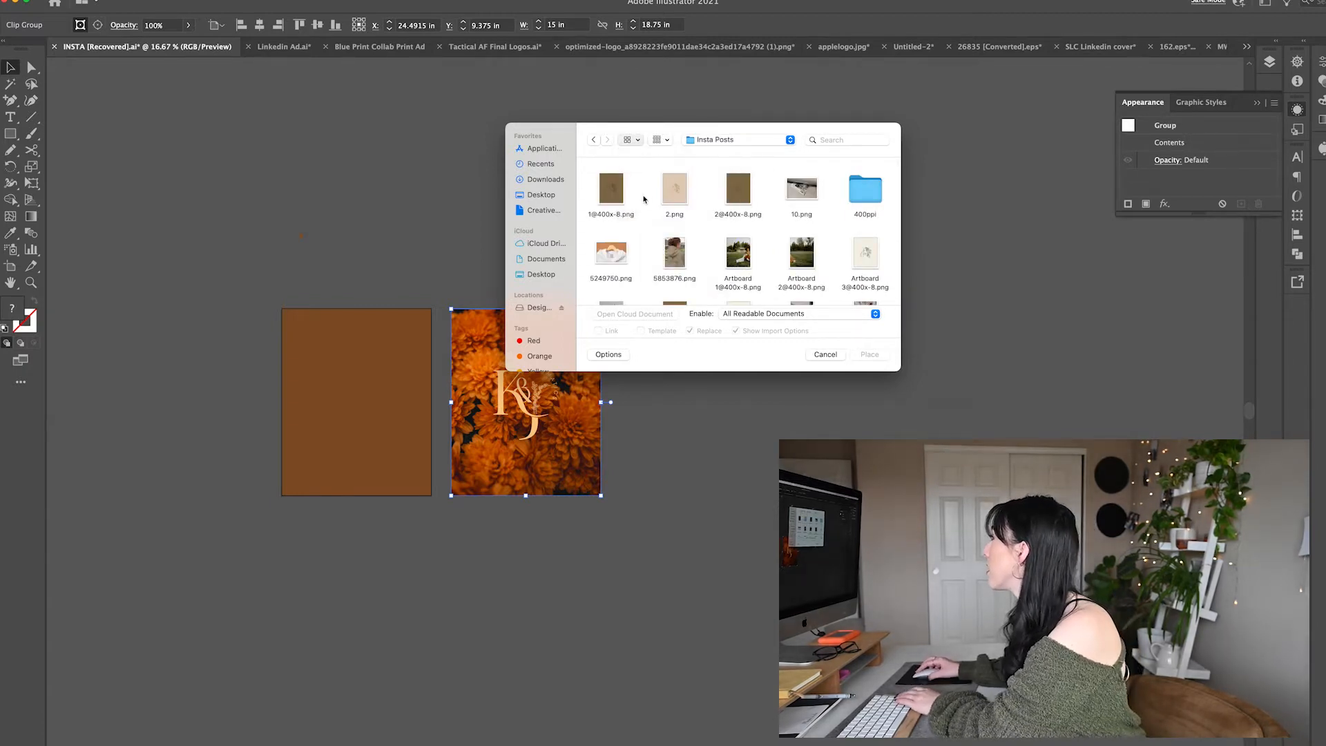
pyautogui.click(631, 140)
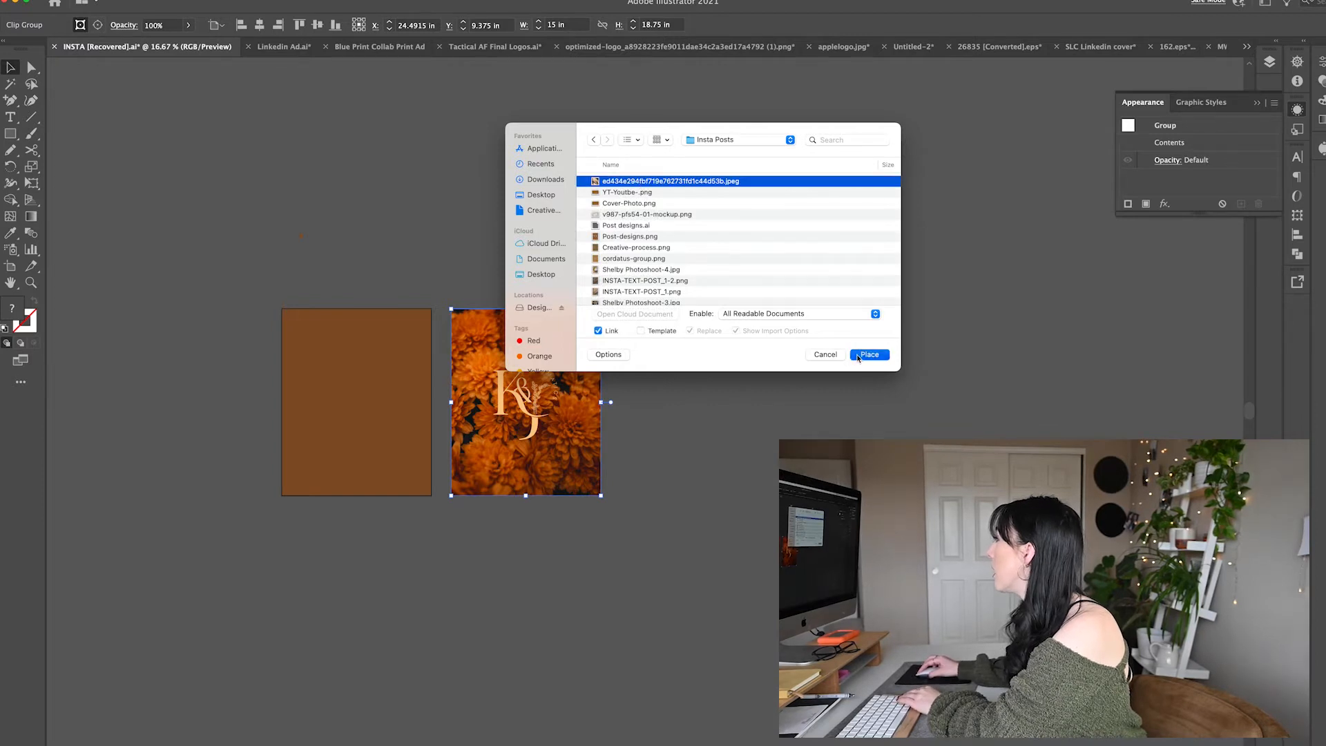
pyautogui.click(867, 355)
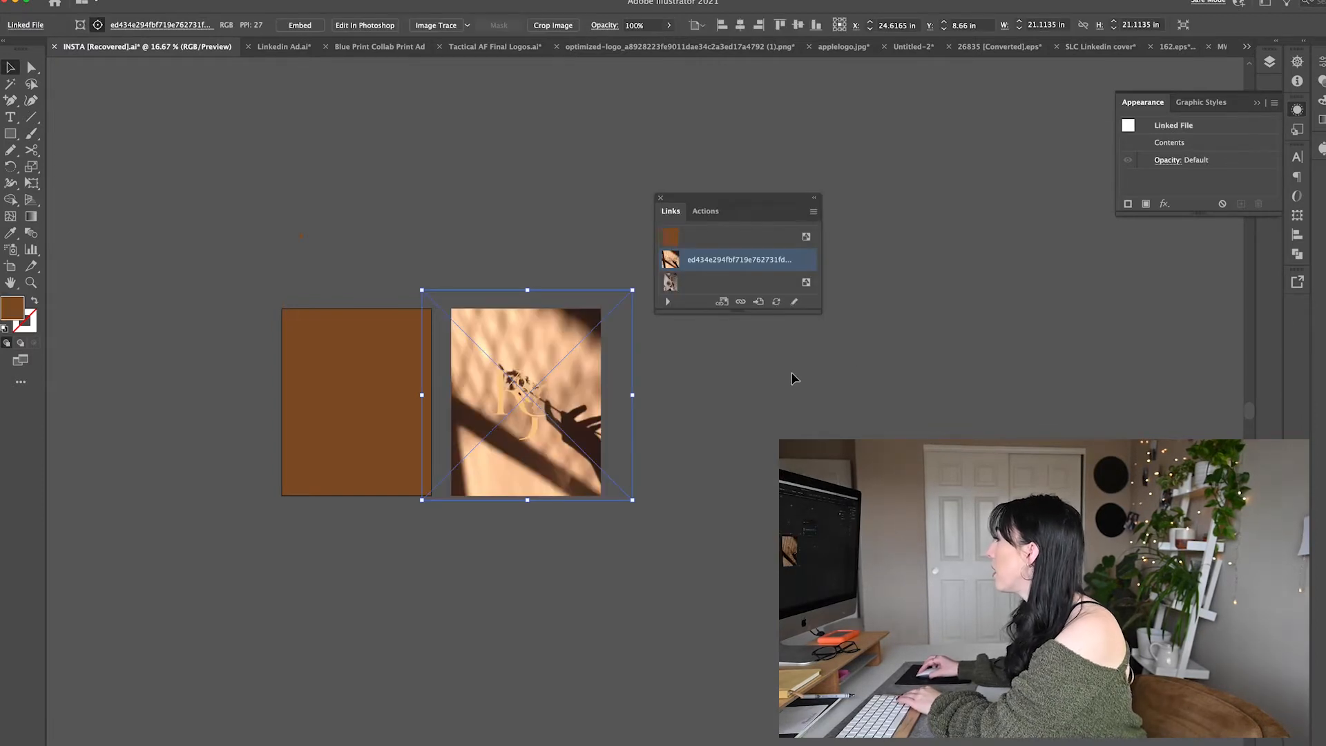
# Enter the clipped post group and shift the shadow photo so the monogram reads clearly.
pyautogui.click(796, 378)
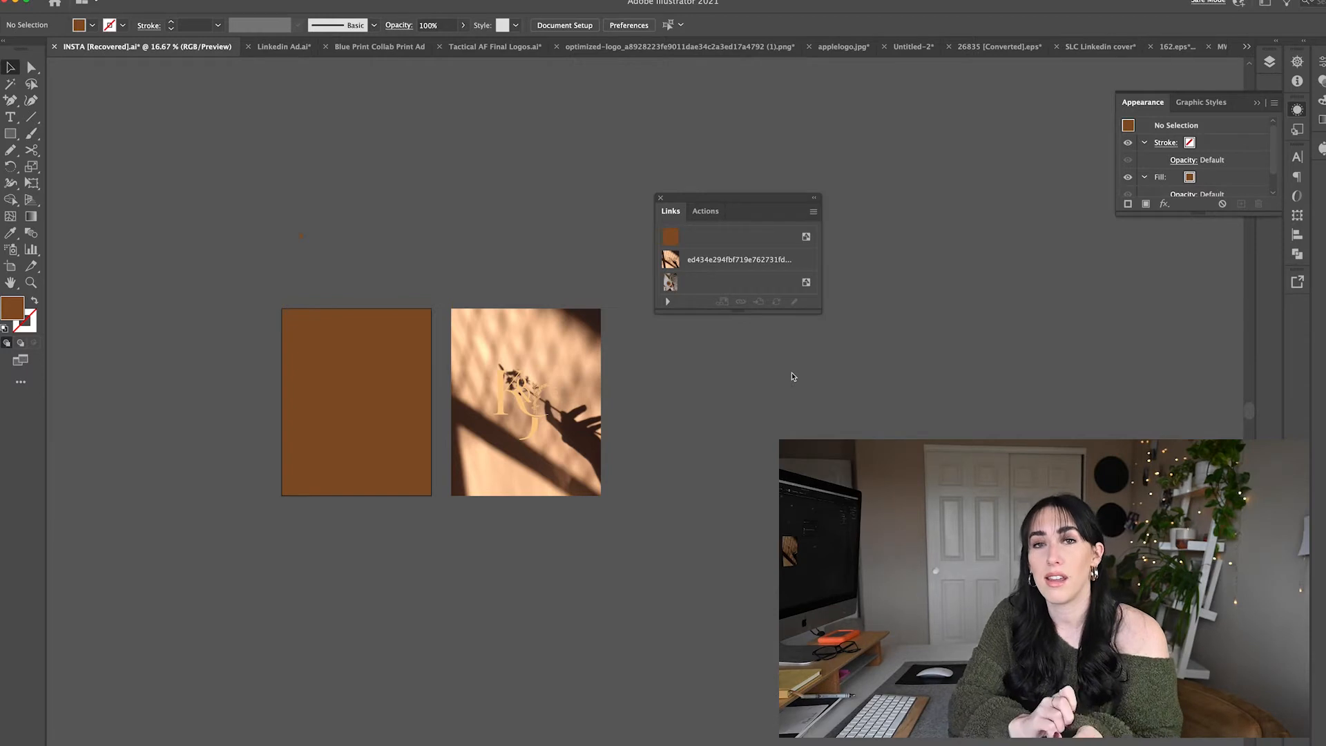
pyautogui.click(525, 385)
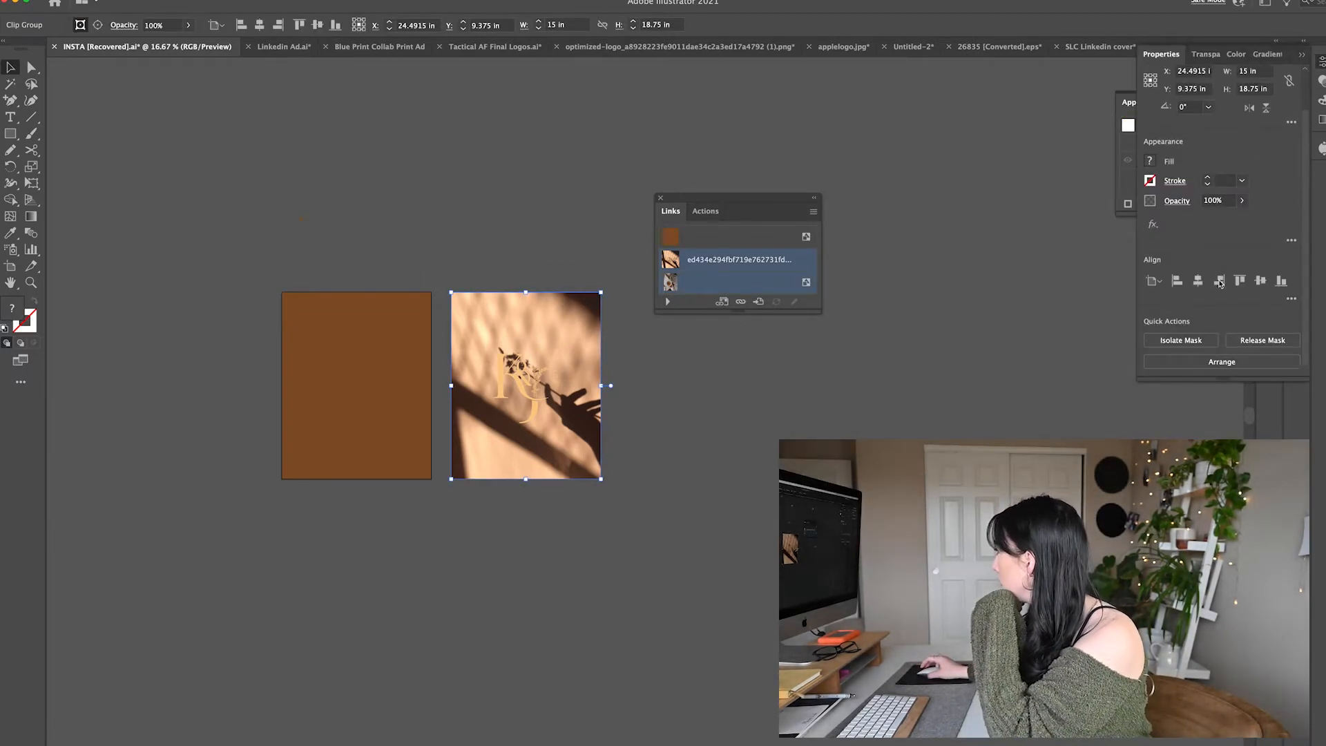
pyautogui.click(566, 442)
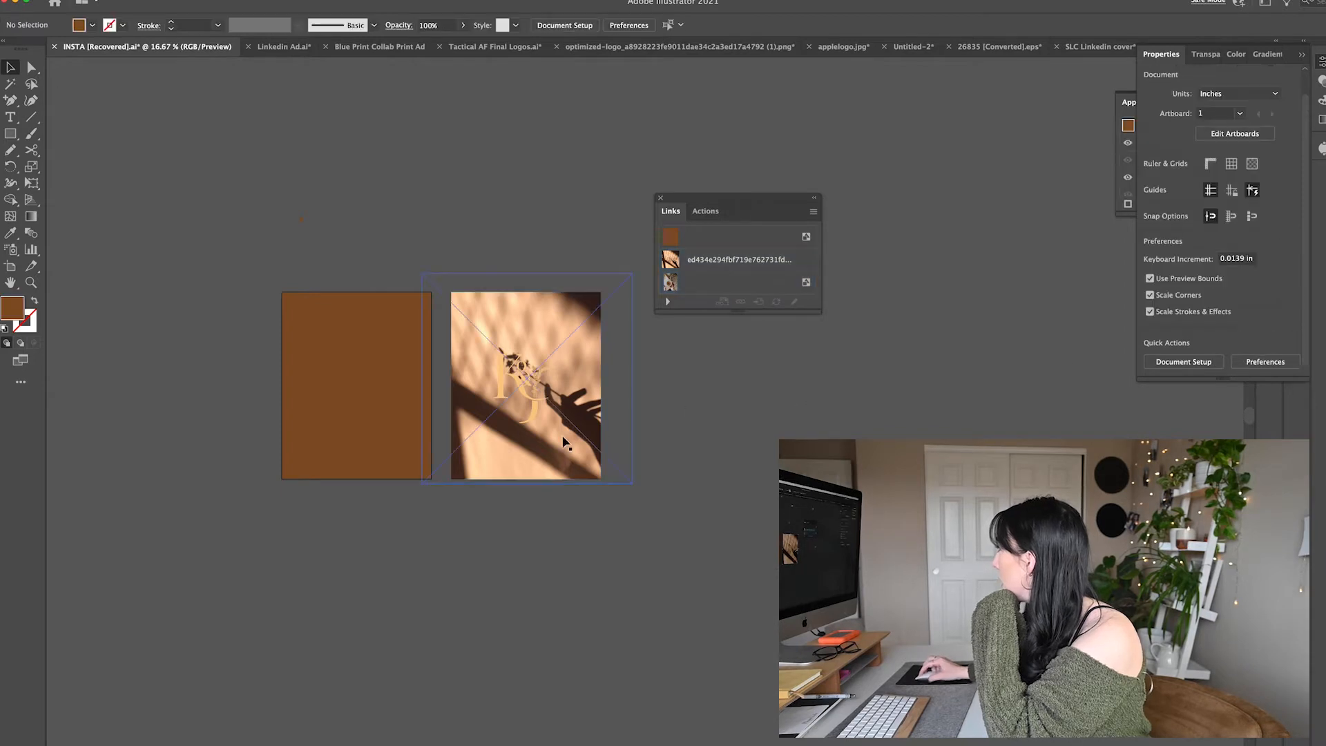
pyautogui.click(525, 385)
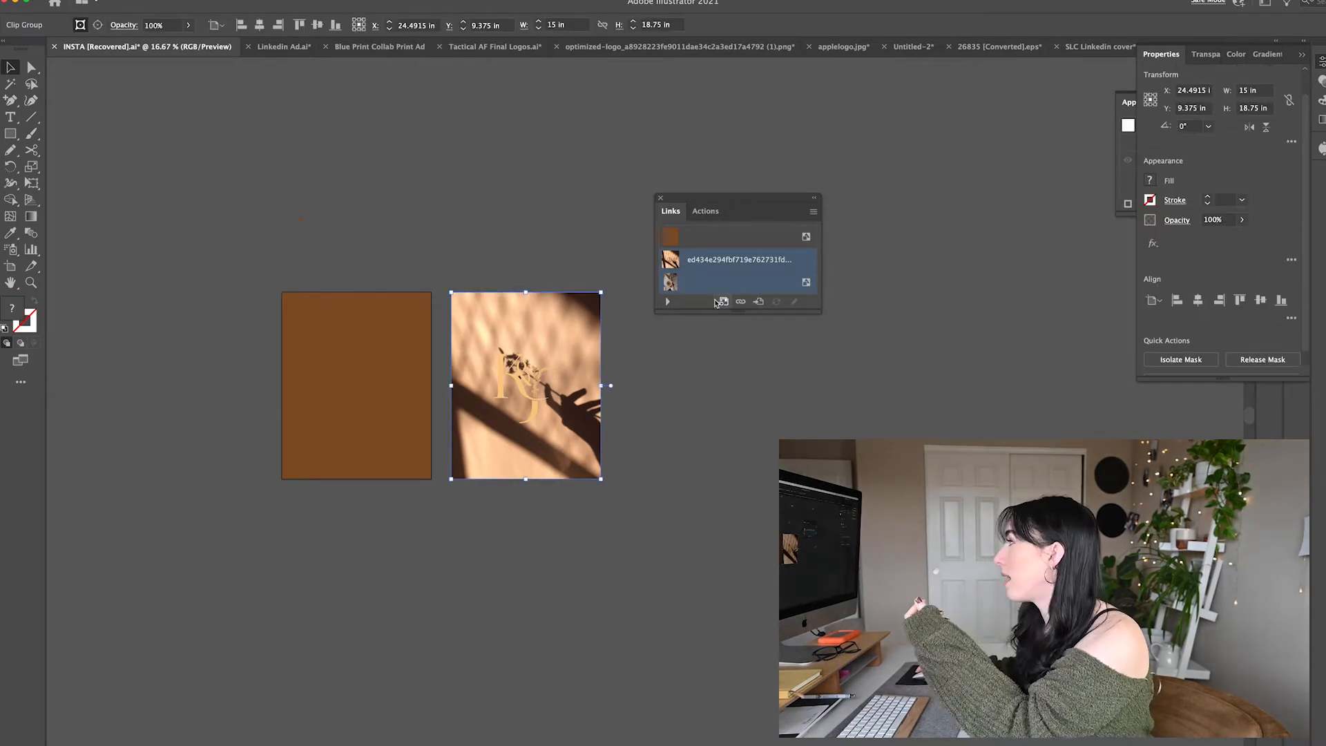
pyautogui.moveTo(630, 303)
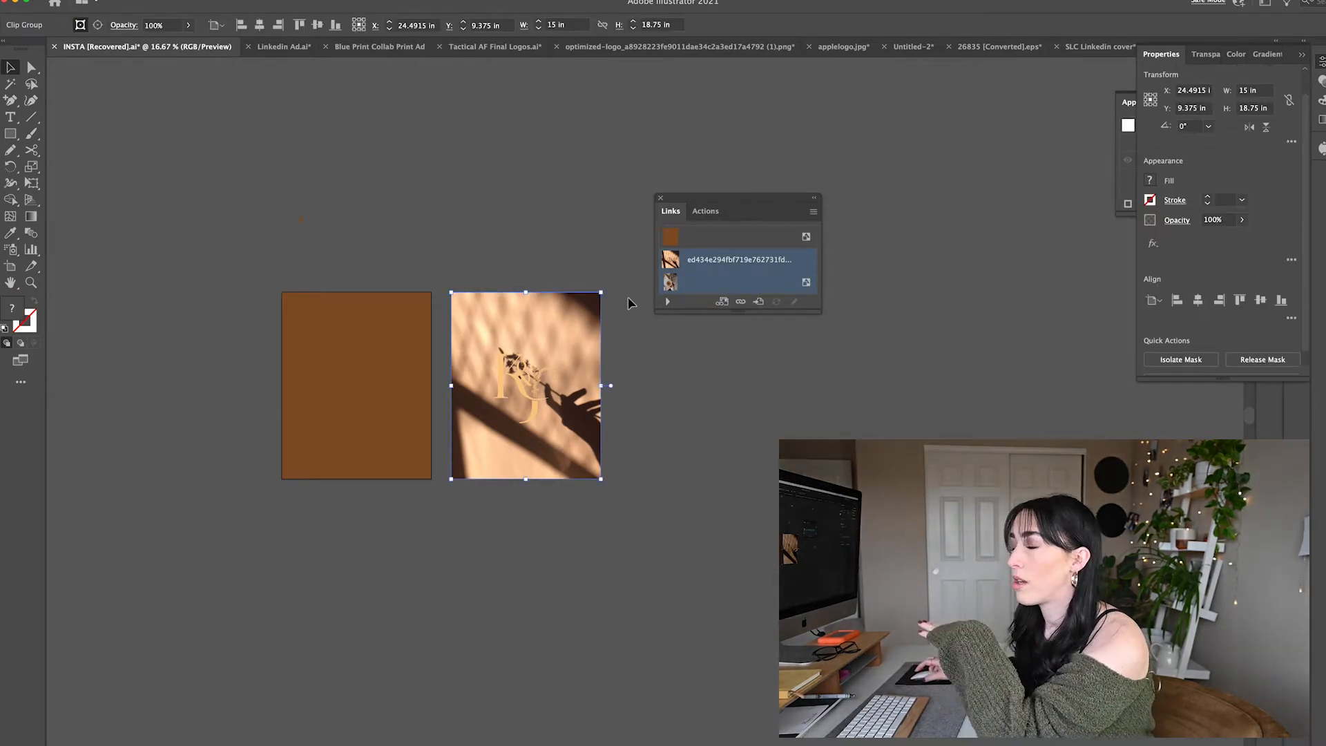
pyautogui.moveTo(959, 405)
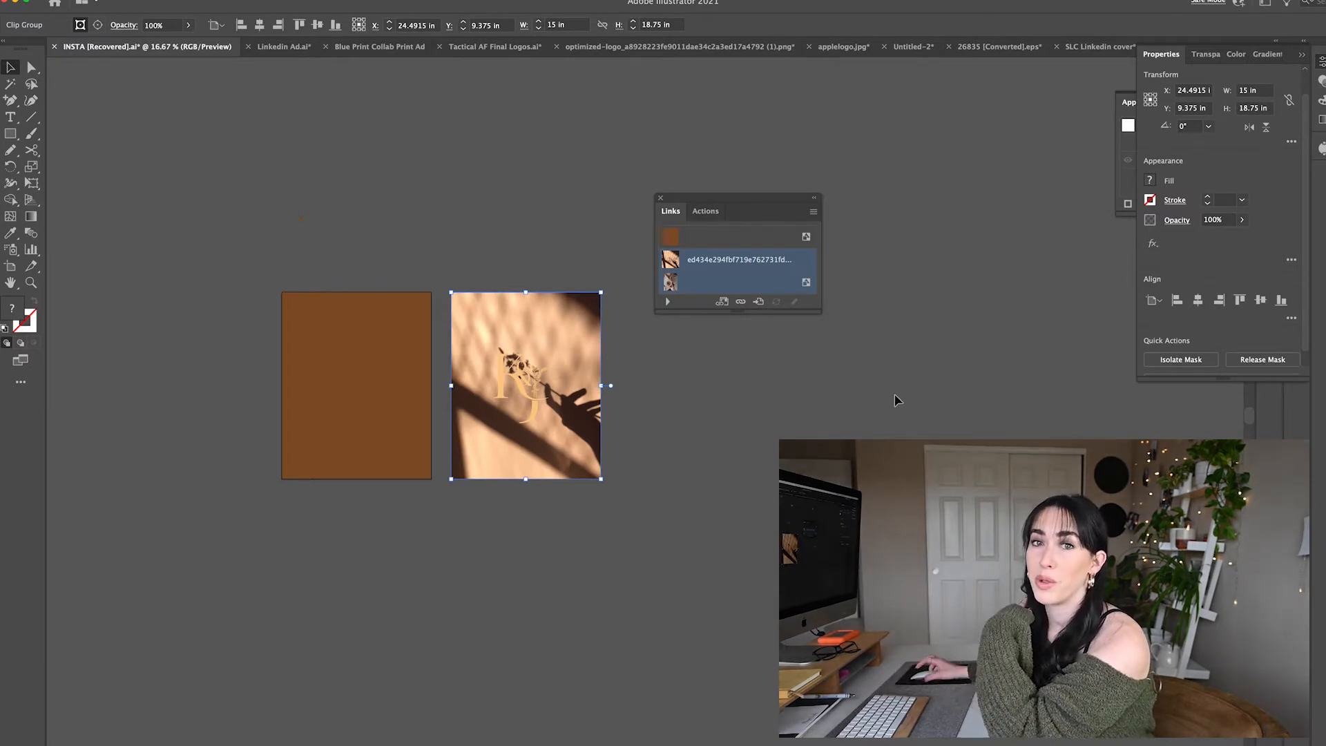
pyautogui.moveTo(905, 395)
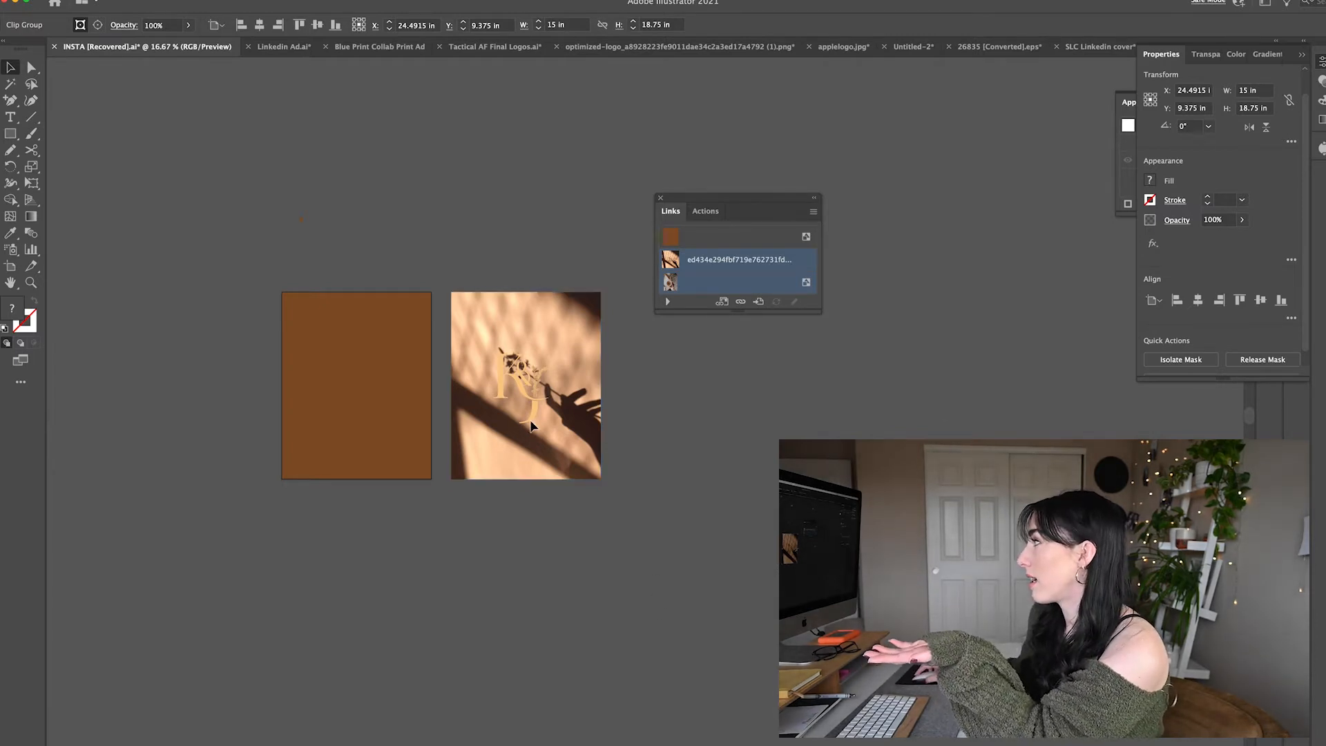
pyautogui.click(524, 385)
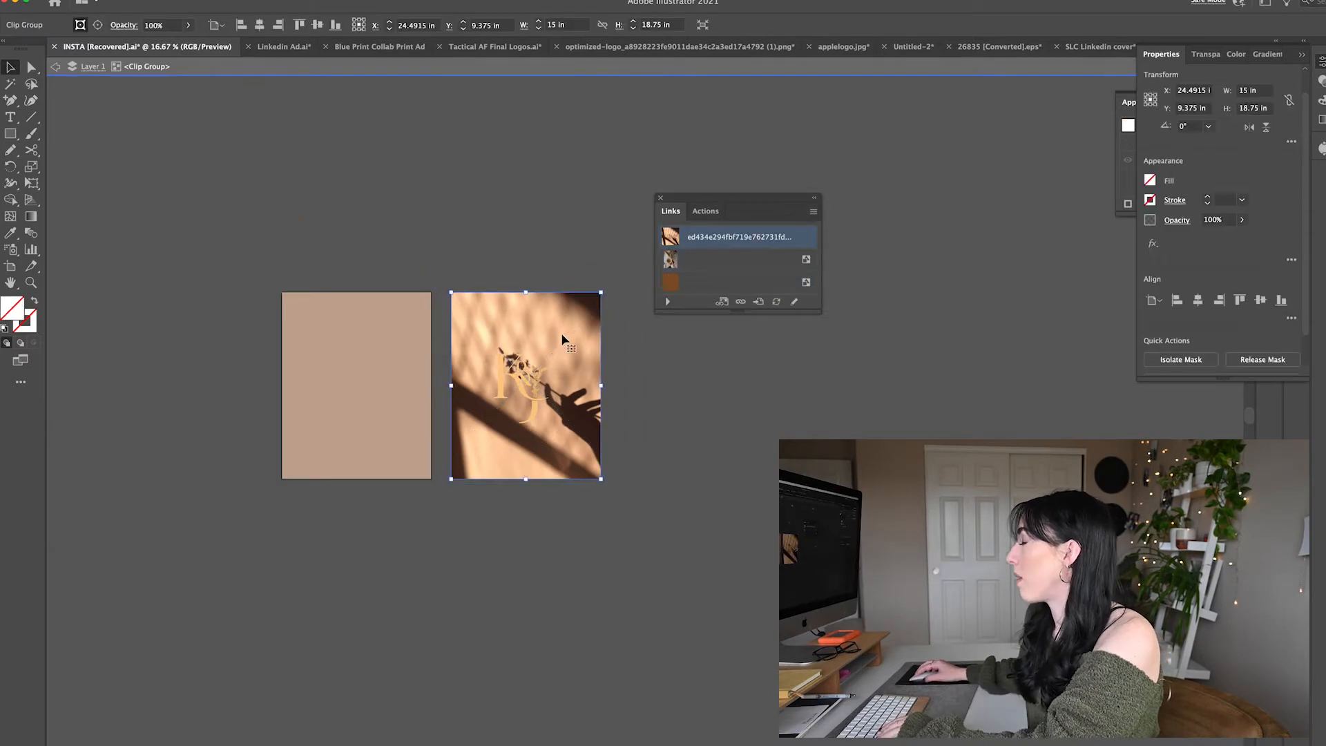
pyautogui.click(710, 374)
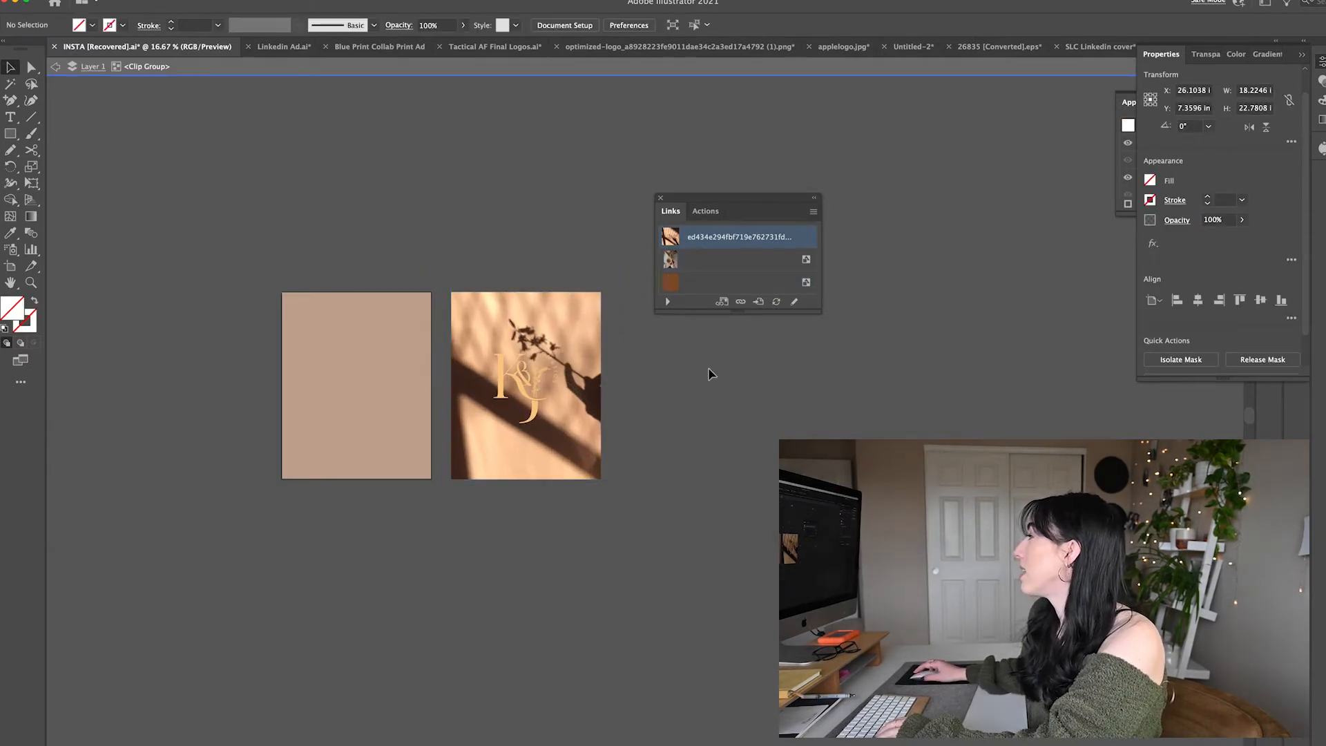